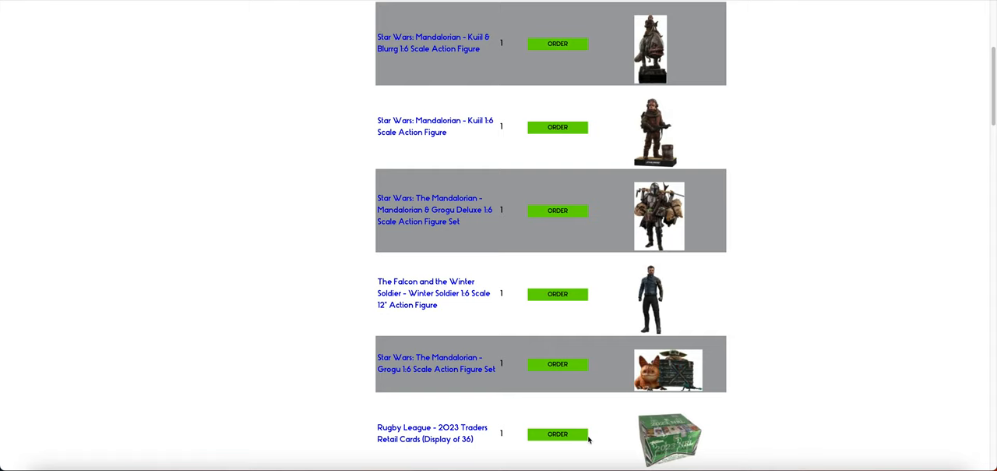
{"action": "mouse_move", "coordinate": [198, 246]}
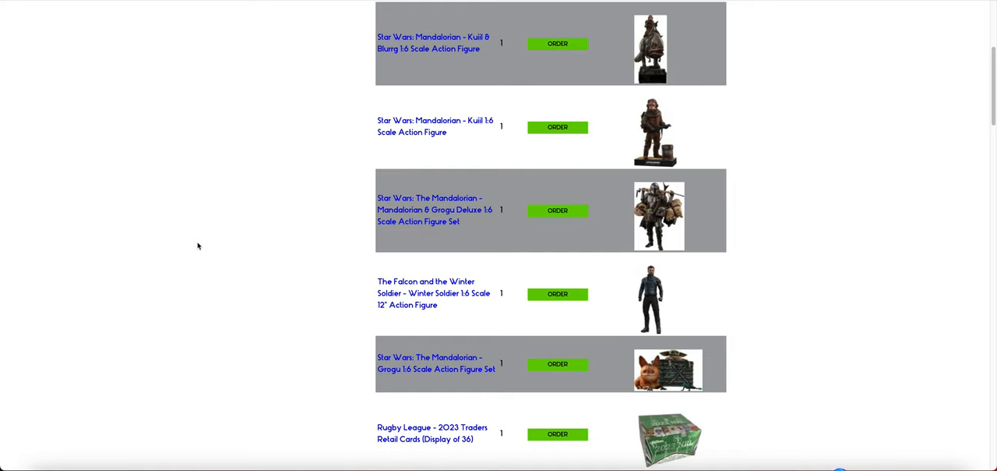
{"action": "mouse_move", "coordinate": [433, 55]}
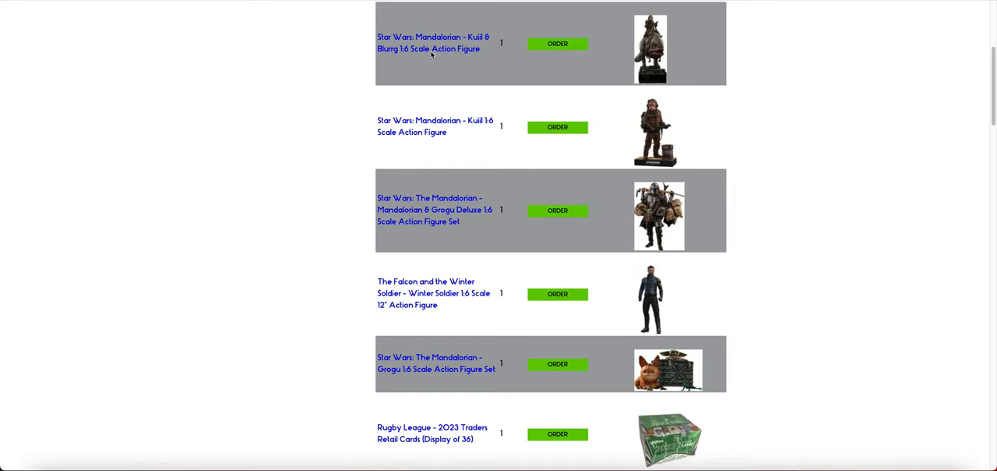
{"action": "mouse_move", "coordinate": [419, 60]}
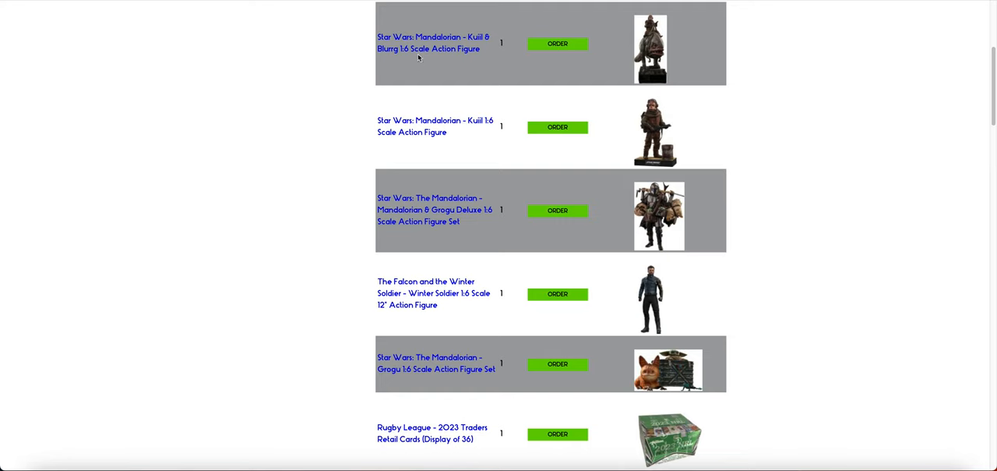
- Scroll down past the Iron Man, Spider-Man, Loki and Leatherface figures to the Darth Vader Mythos statue
{"action": "scroll", "scroll_direction": "down", "scroll_amount": 3}
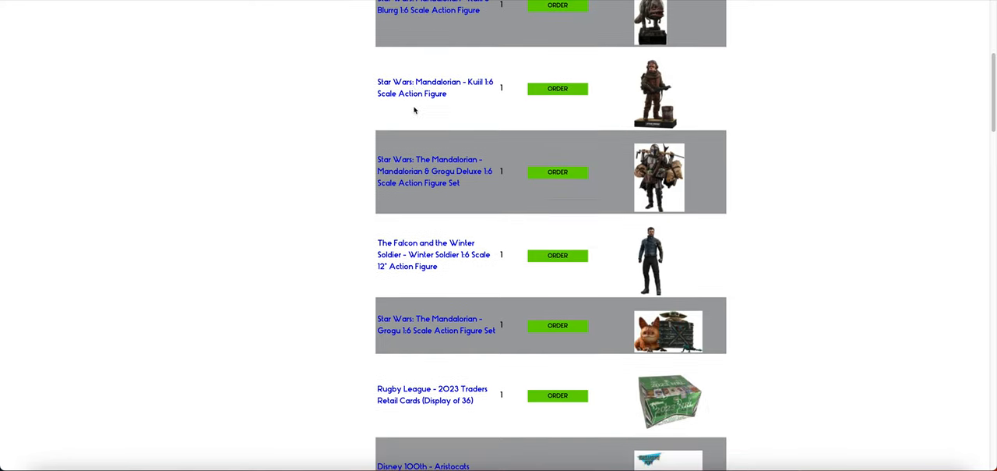
{"action": "mouse_move", "coordinate": [435, 205]}
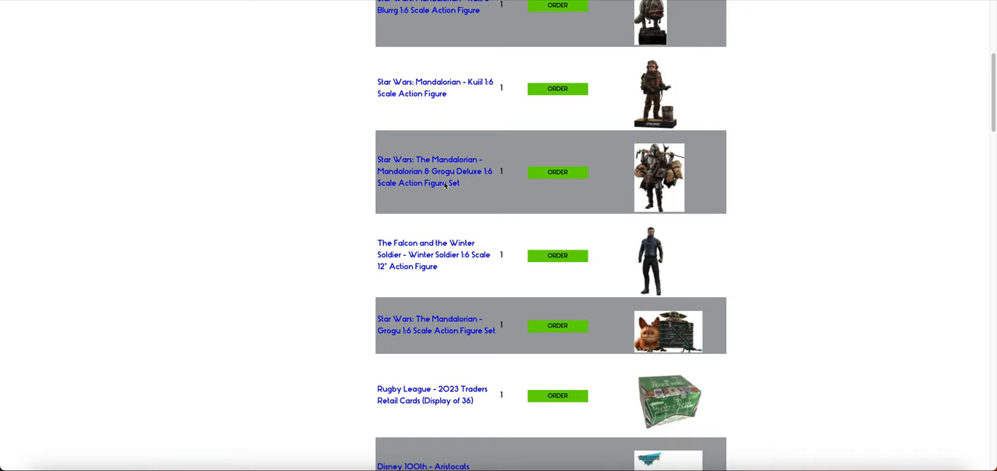
{"action": "mouse_move", "coordinate": [455, 197]}
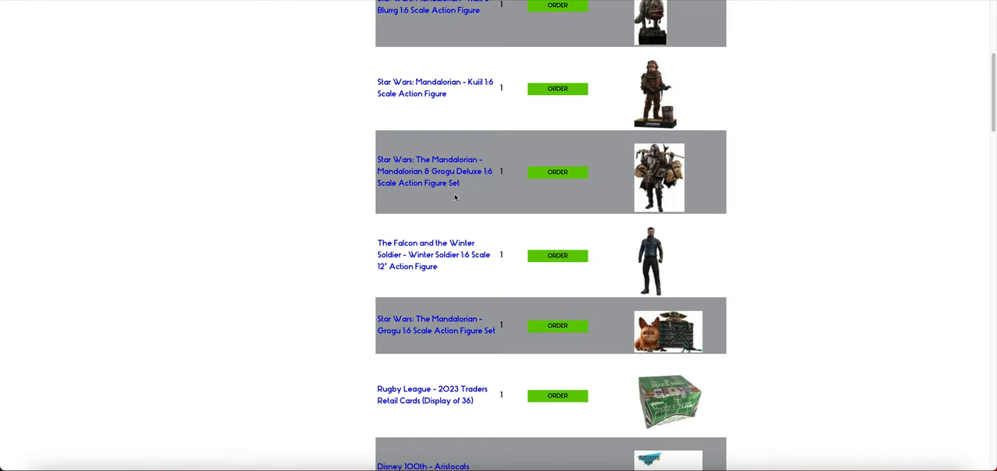
{"action": "mouse_move", "coordinate": [460, 195]}
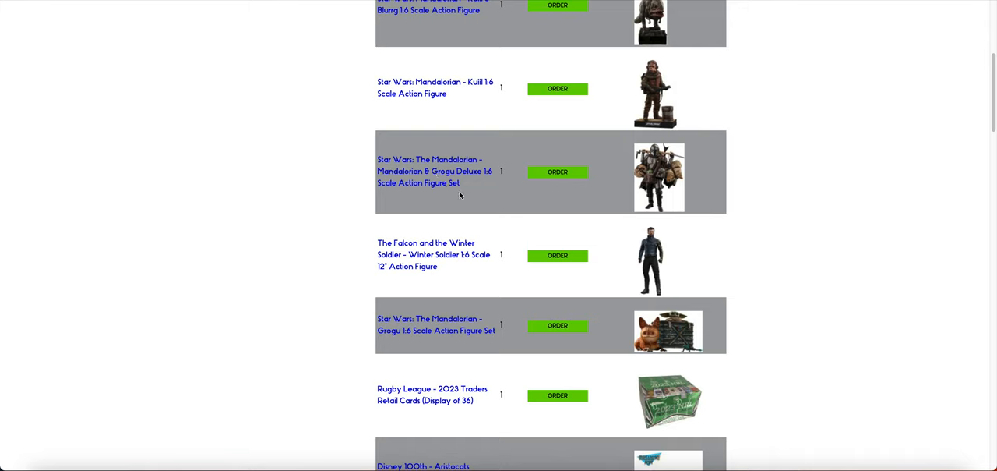
{"action": "mouse_move", "coordinate": [423, 192]}
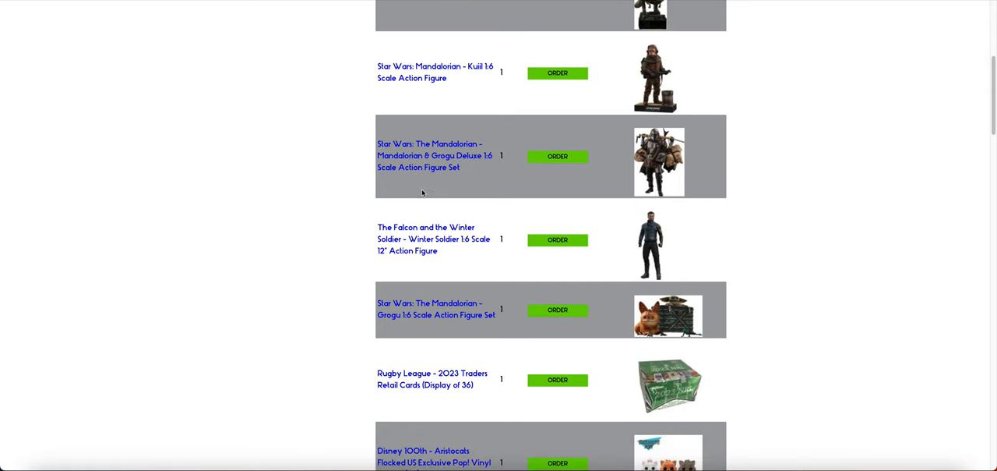
{"action": "scroll", "scroll_direction": "down", "scroll_amount": 3}
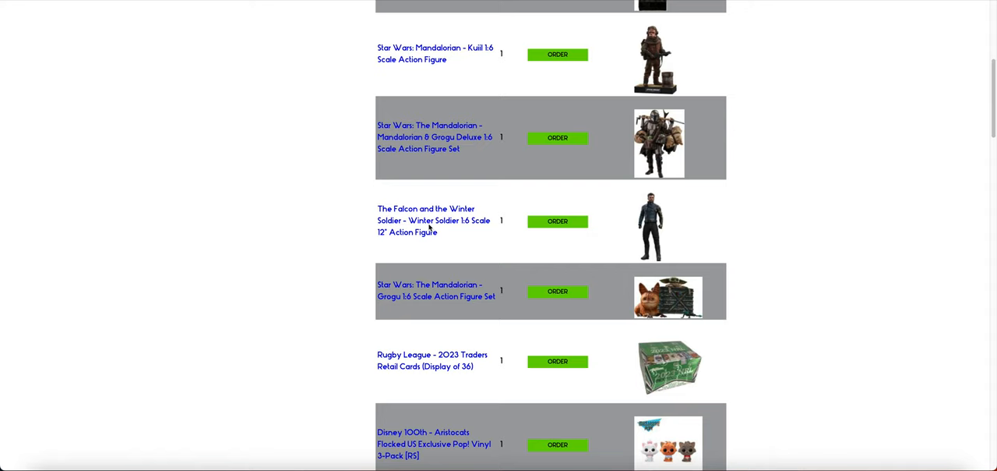
{"action": "scroll", "scroll_direction": "down", "scroll_amount": 3}
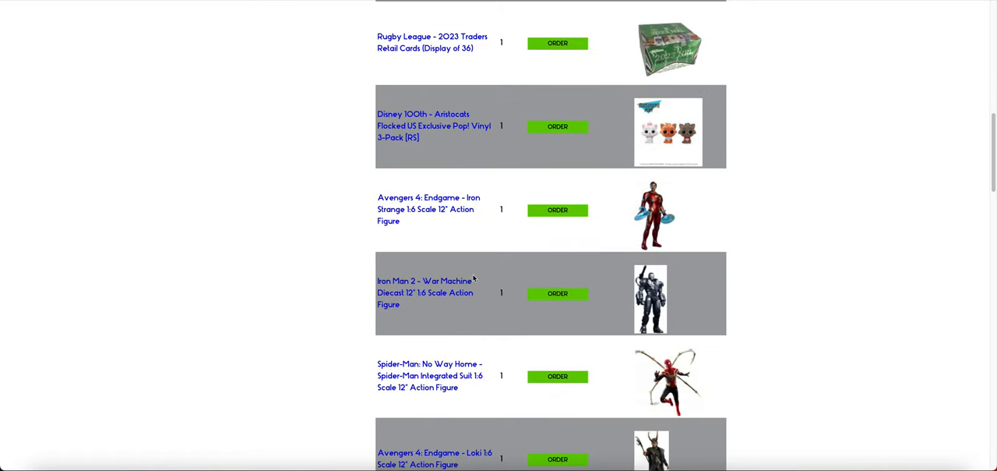
{"action": "scroll", "scroll_direction": "down", "scroll_amount": 3}
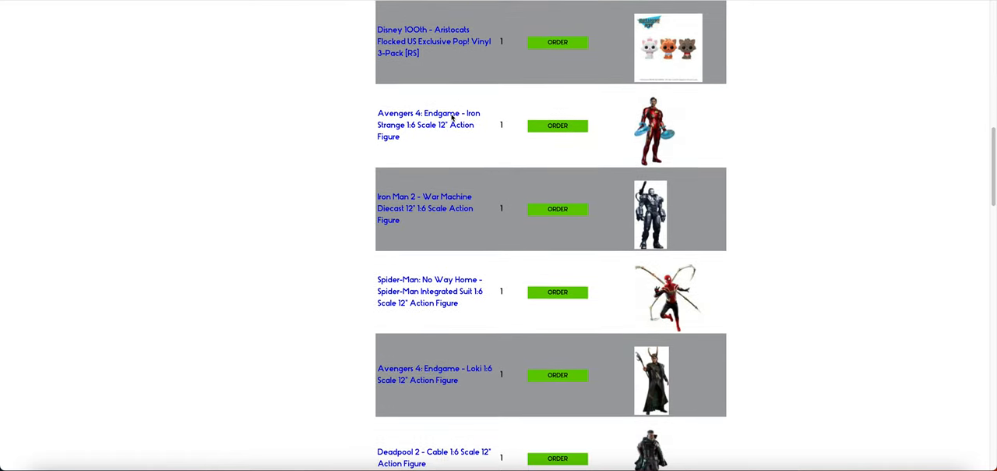
{"action": "scroll", "scroll_direction": "down", "scroll_amount": 3}
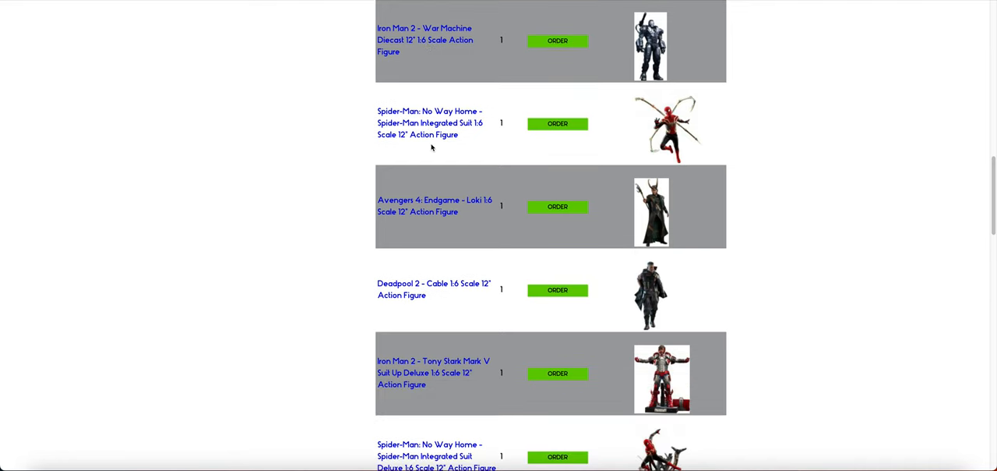
{"action": "scroll", "scroll_direction": "down", "scroll_amount": 3}
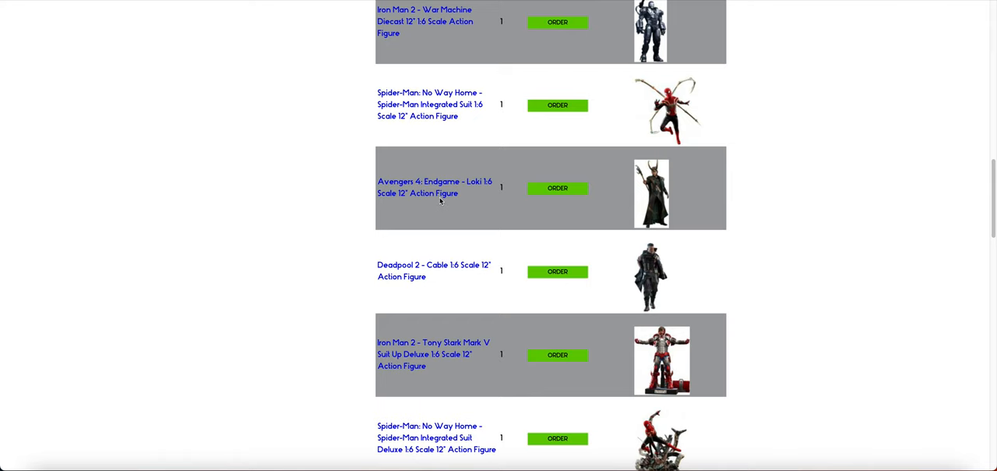
{"action": "mouse_move", "coordinate": [448, 283]}
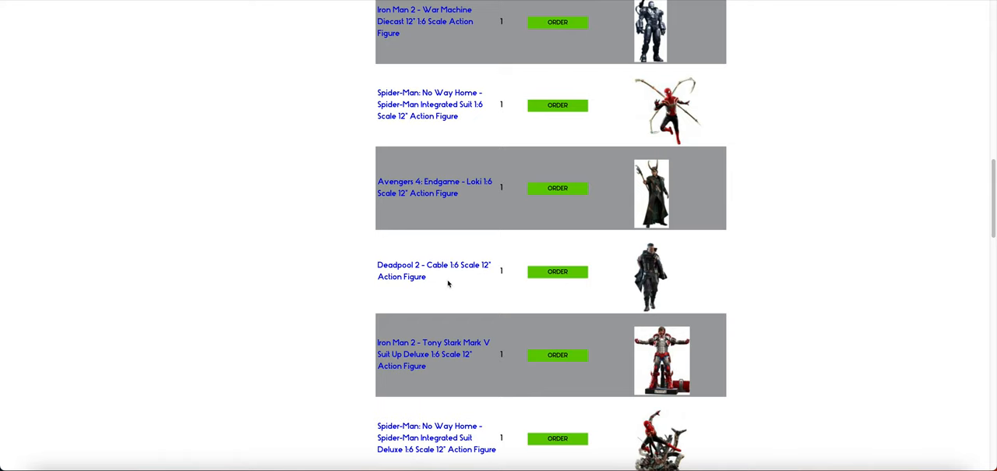
{"action": "scroll", "scroll_direction": "down", "scroll_amount": 3}
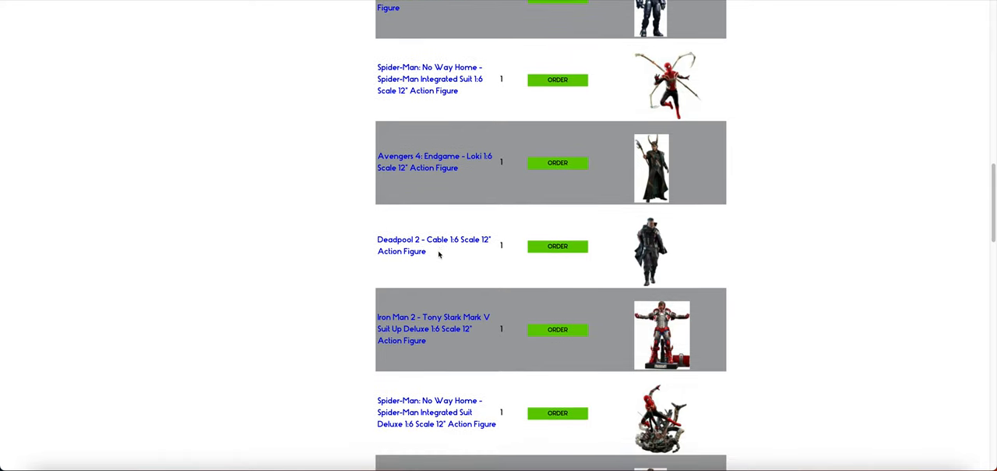
{"action": "scroll", "scroll_direction": "down", "scroll_amount": 3}
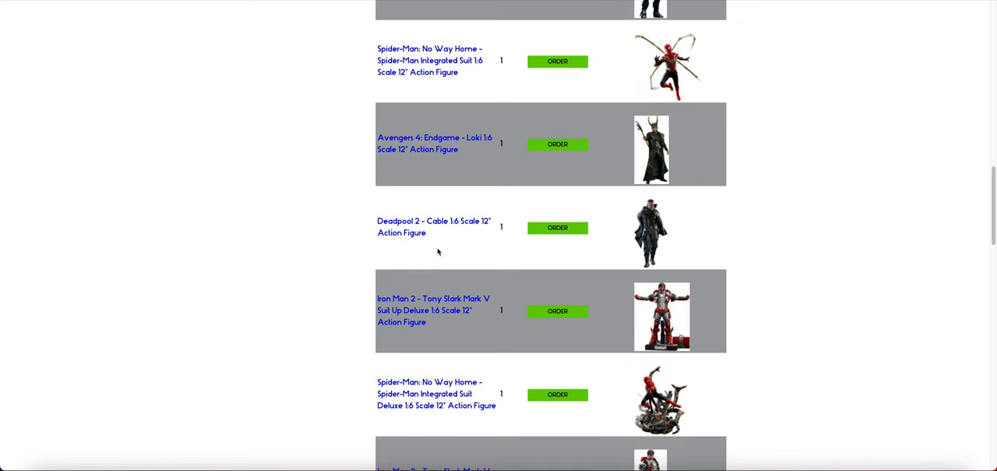
{"action": "scroll", "scroll_direction": "down", "scroll_amount": 3}
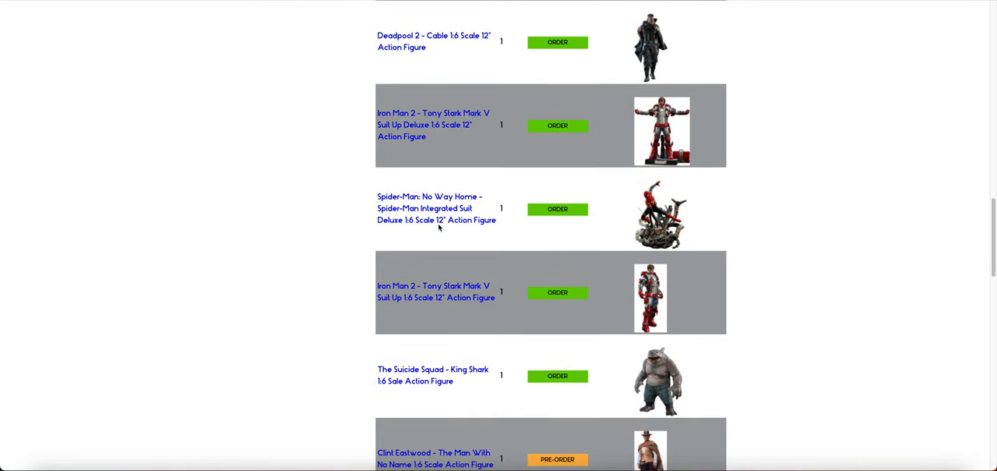
{"action": "scroll", "scroll_direction": "down", "scroll_amount": 3}
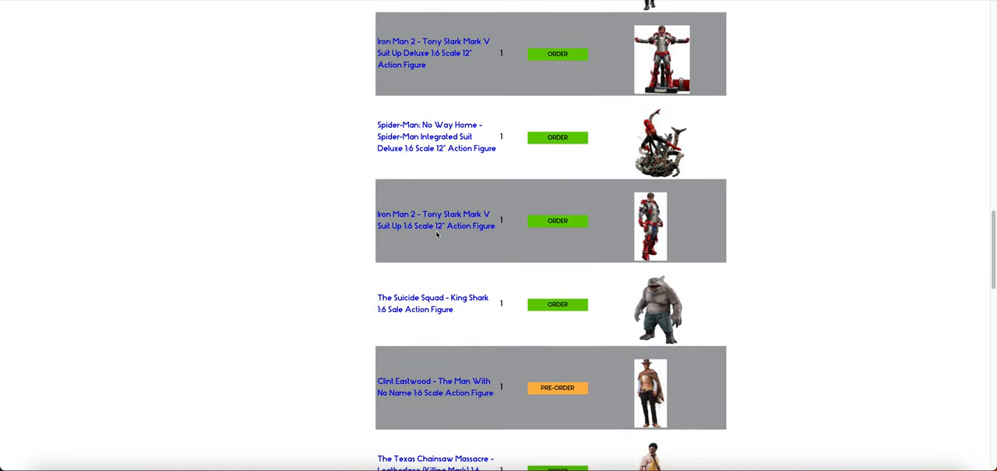
{"action": "scroll", "scroll_direction": "down", "scroll_amount": 3}
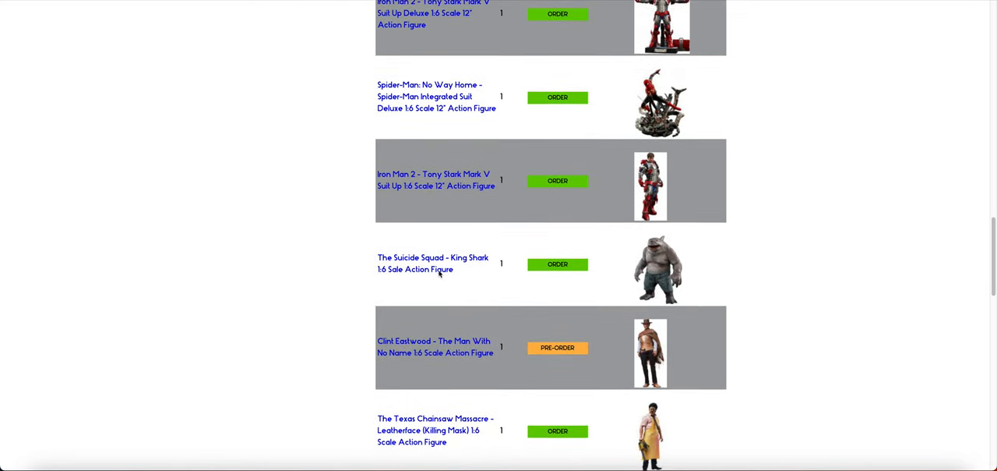
{"action": "scroll", "scroll_direction": "down", "scroll_amount": 3}
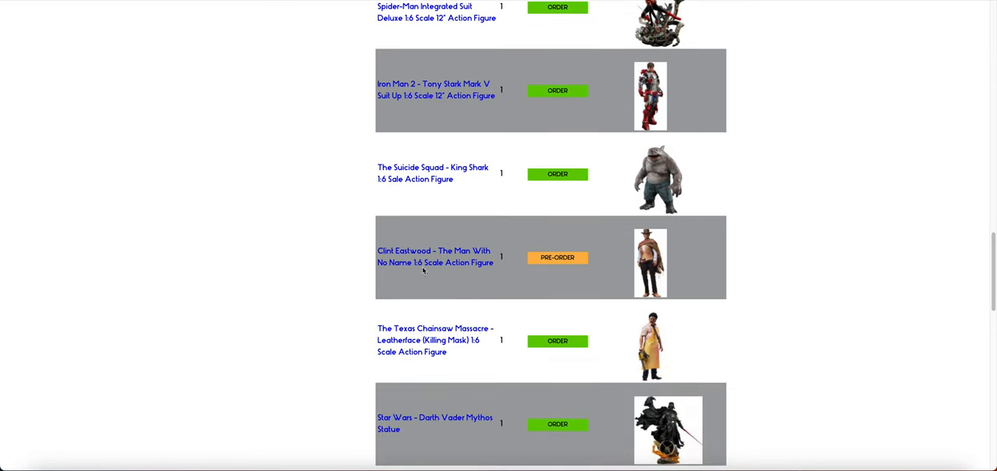
{"action": "scroll", "scroll_direction": "down", "scroll_amount": 3}
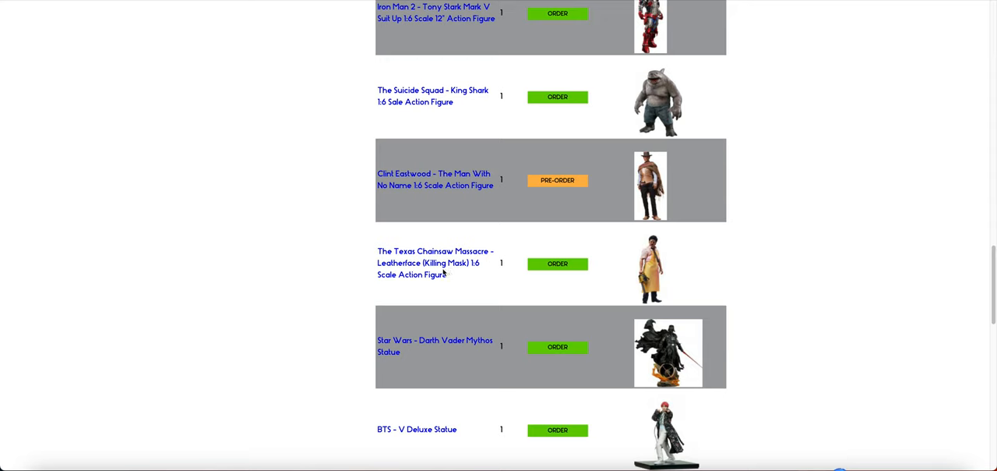
{"action": "mouse_move", "coordinate": [444, 283]}
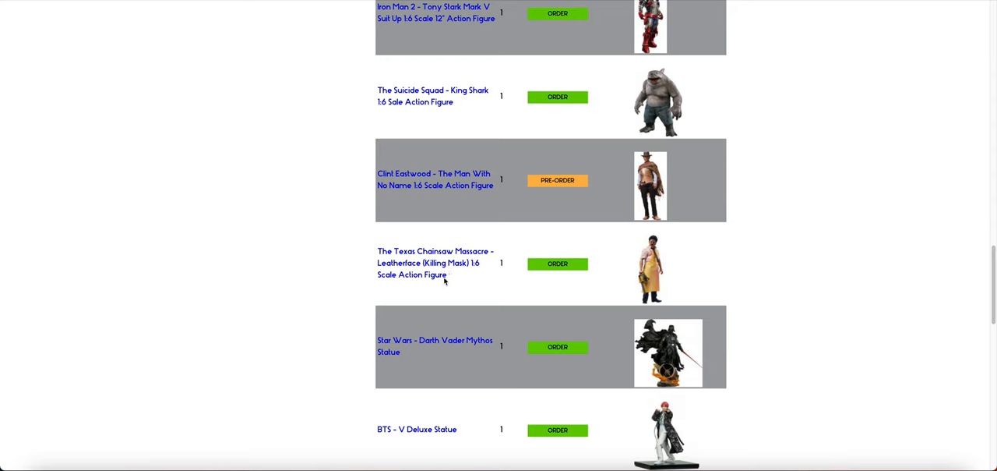
{"action": "mouse_move", "coordinate": [666, 267]}
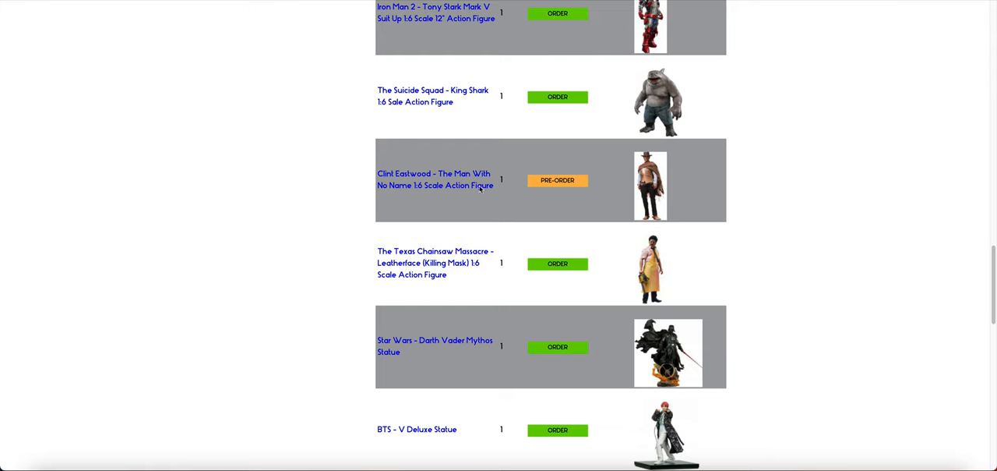
{"action": "mouse_move", "coordinate": [456, 173]}
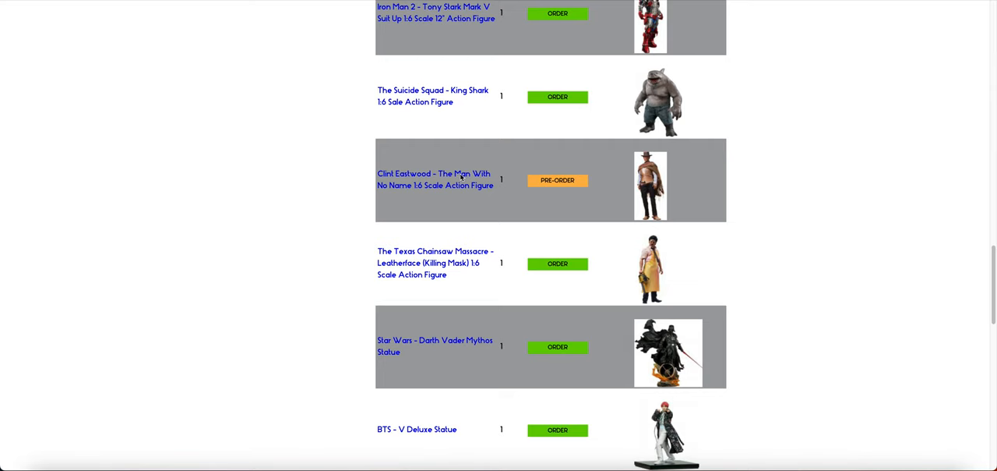
- View the Clint Eastwood - The Man With No Name 1:6 figure's product page with availability and ETA
{"action": "left_click", "coordinate": [435, 179]}
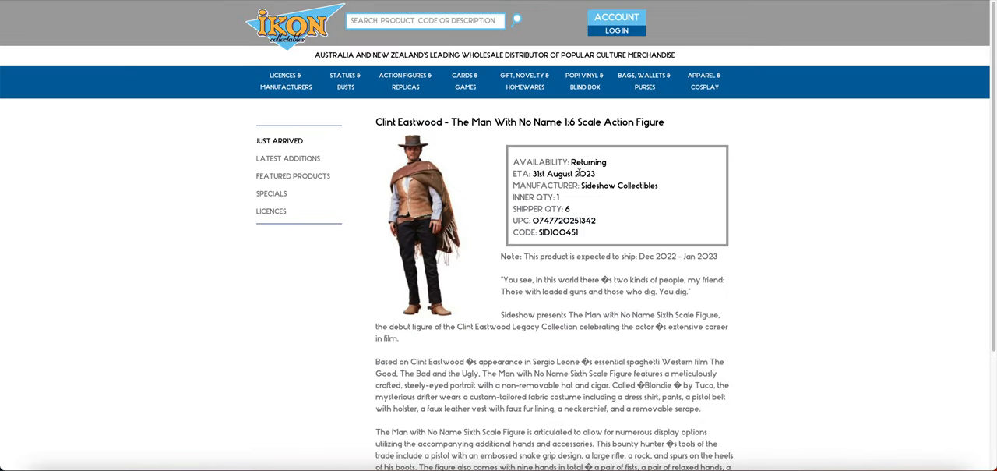
{"action": "mouse_move", "coordinate": [493, 195]}
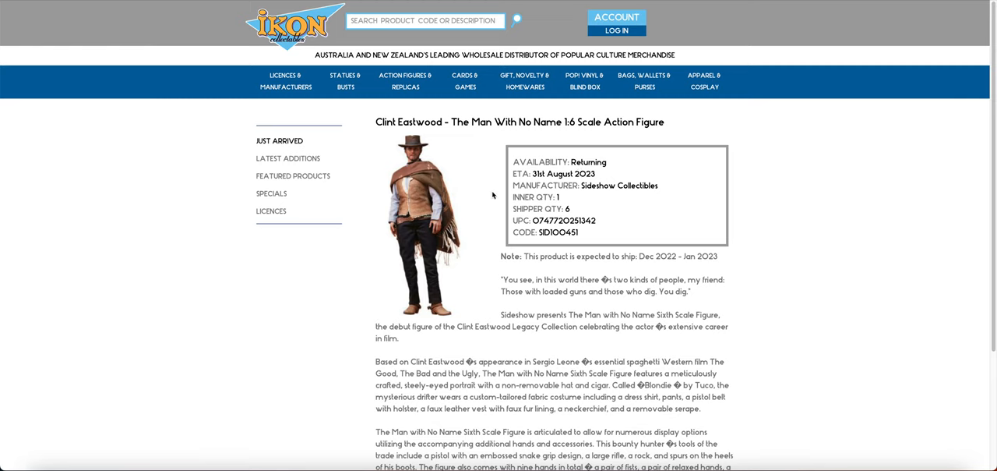
{"action": "mouse_move", "coordinate": [424, 208]}
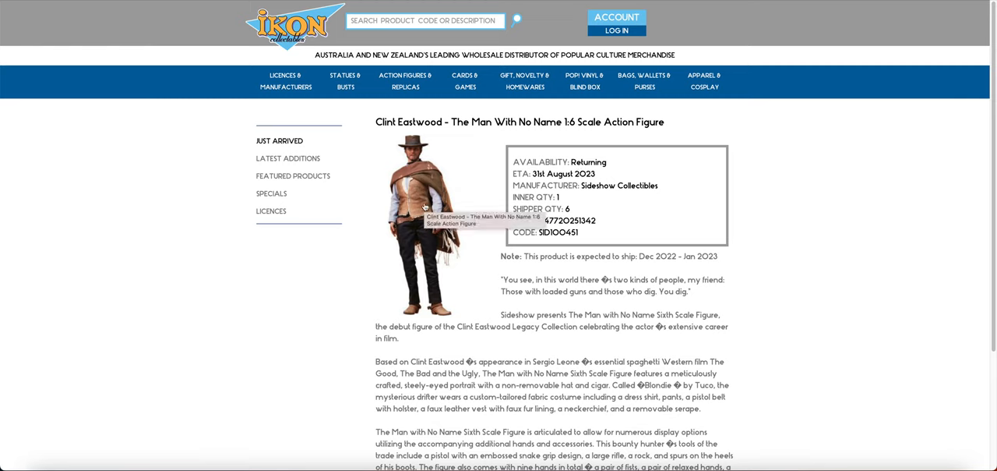
{"action": "mouse_move", "coordinate": [337, 101]}
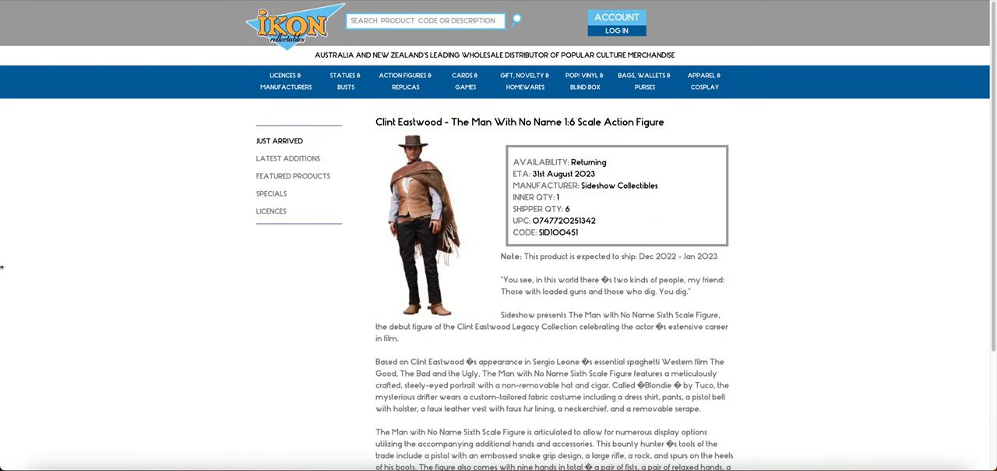
{"action": "mouse_move", "coordinate": [62, 130]}
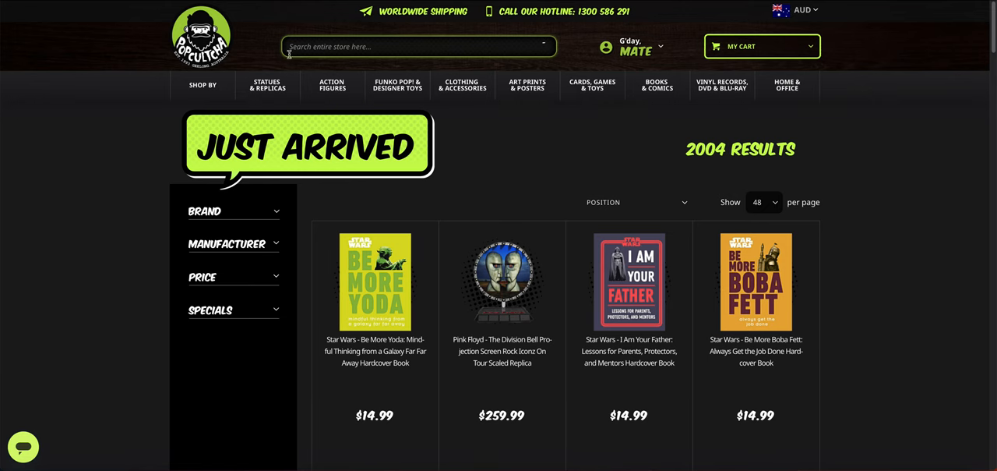
{"action": "scroll", "scroll_direction": "down", "scroll_amount": 3}
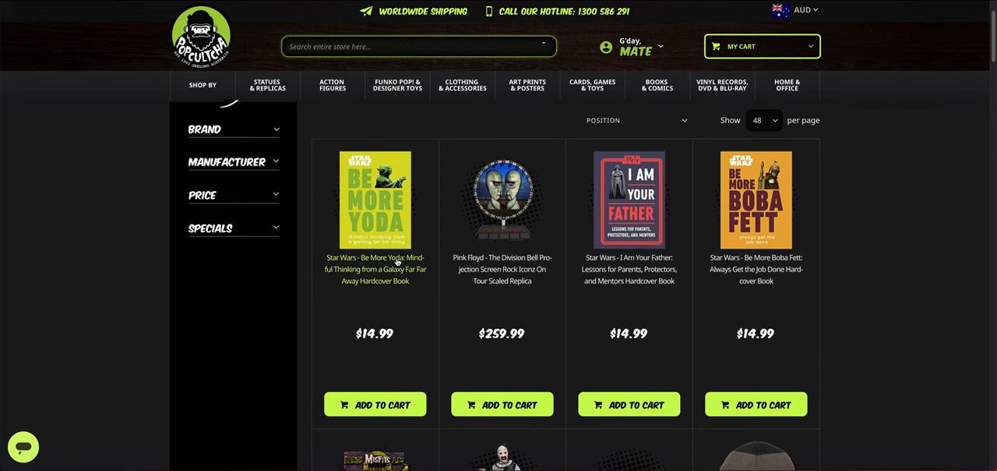
{"action": "scroll", "scroll_direction": "down", "scroll_amount": 3}
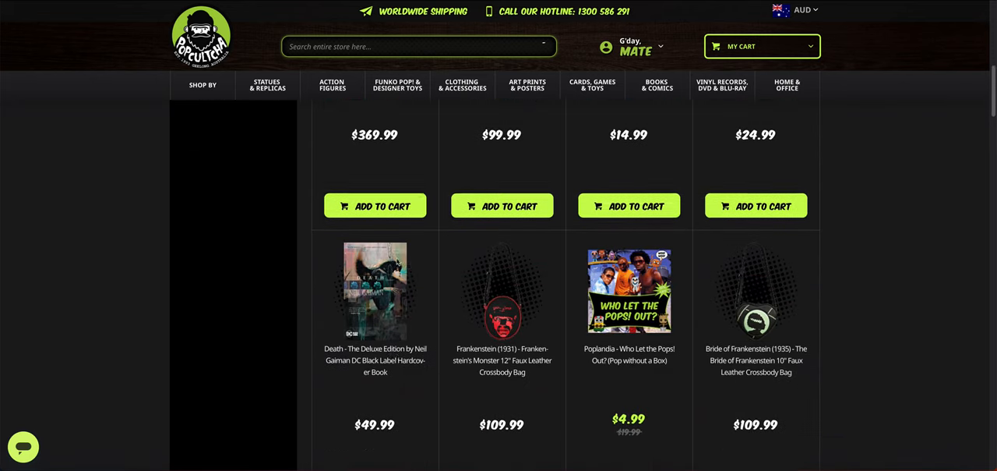
{"action": "scroll", "scroll_direction": "down", "scroll_amount": 3}
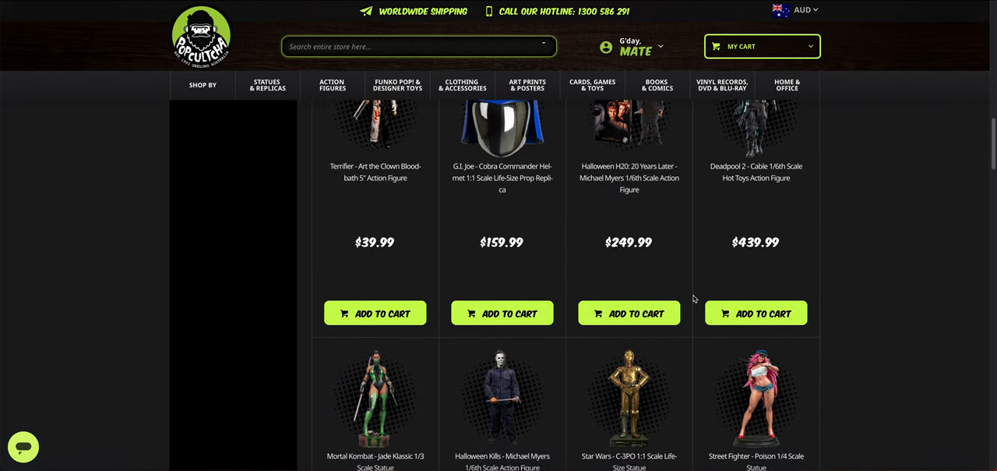
{"action": "scroll", "scroll_direction": "down", "scroll_amount": 3}
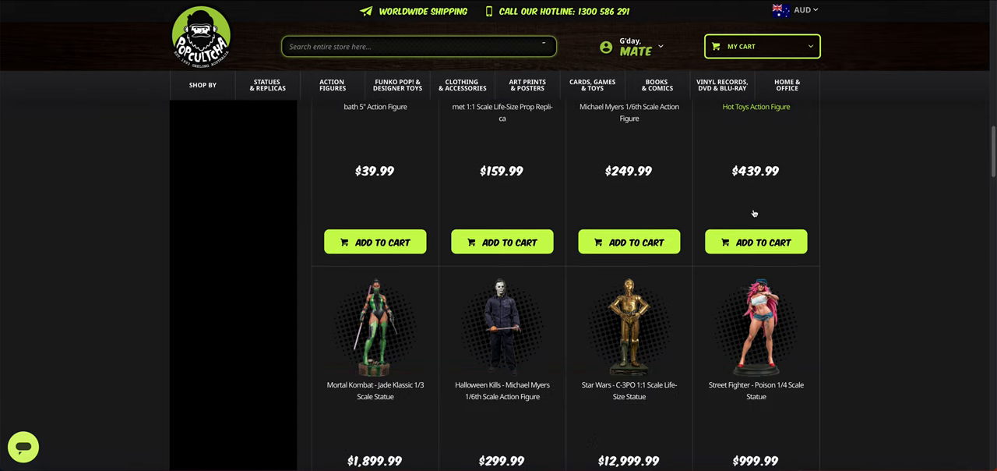
{"action": "scroll", "scroll_direction": "down", "scroll_amount": 3}
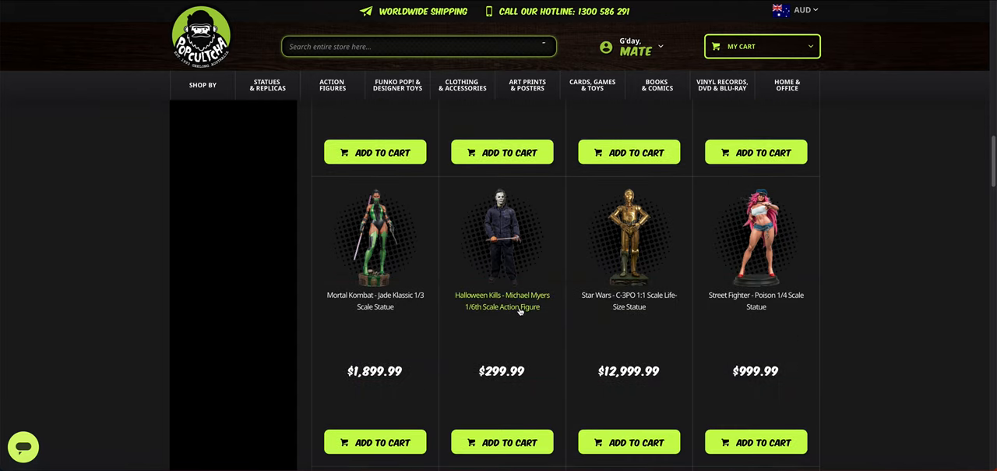
{"action": "scroll", "scroll_direction": "down", "scroll_amount": 3}
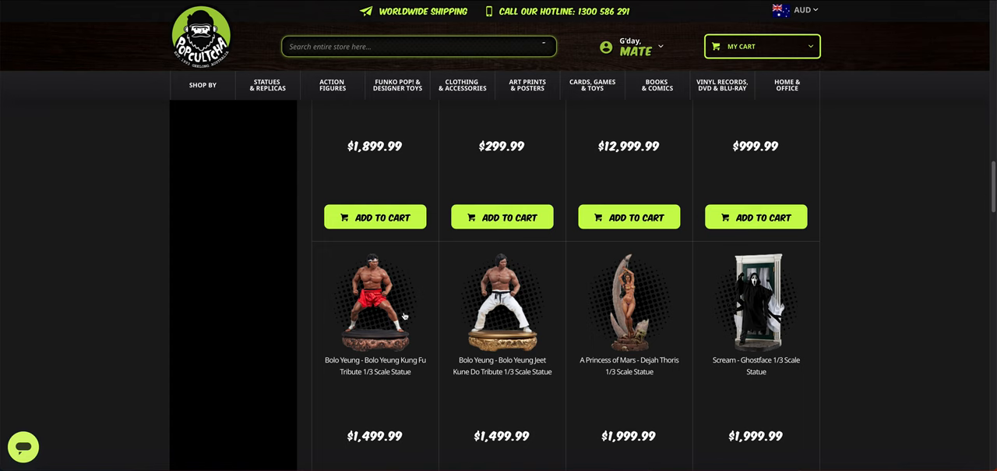
{"action": "scroll", "scroll_direction": "down", "scroll_amount": 3}
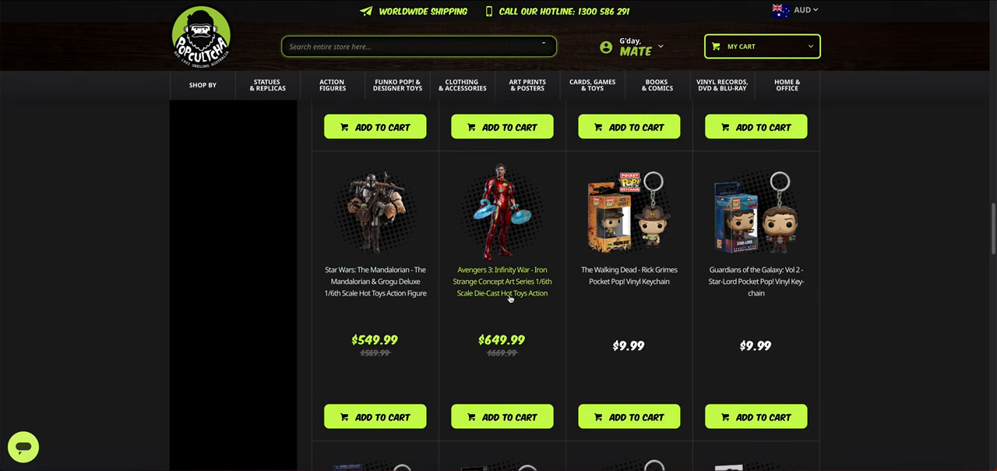
{"action": "scroll", "scroll_direction": "down", "scroll_amount": 3}
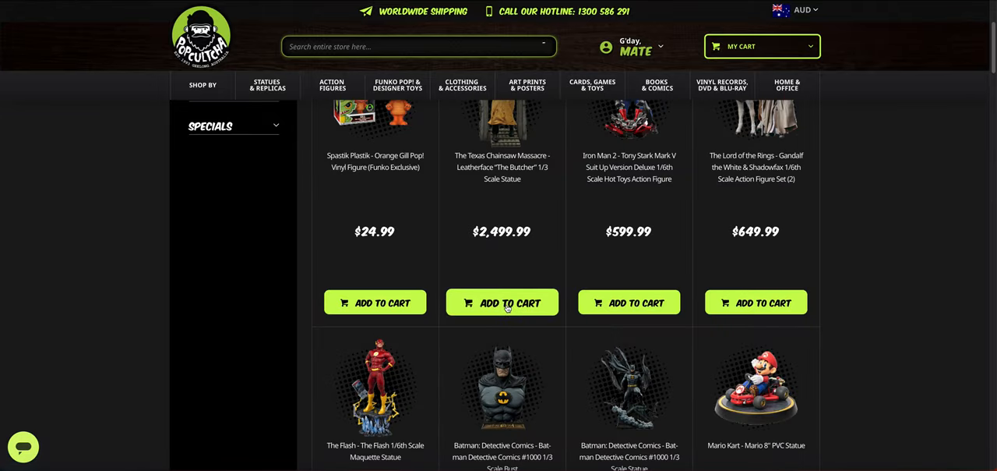
{"action": "scroll", "scroll_direction": "up", "scroll_amount": 3}
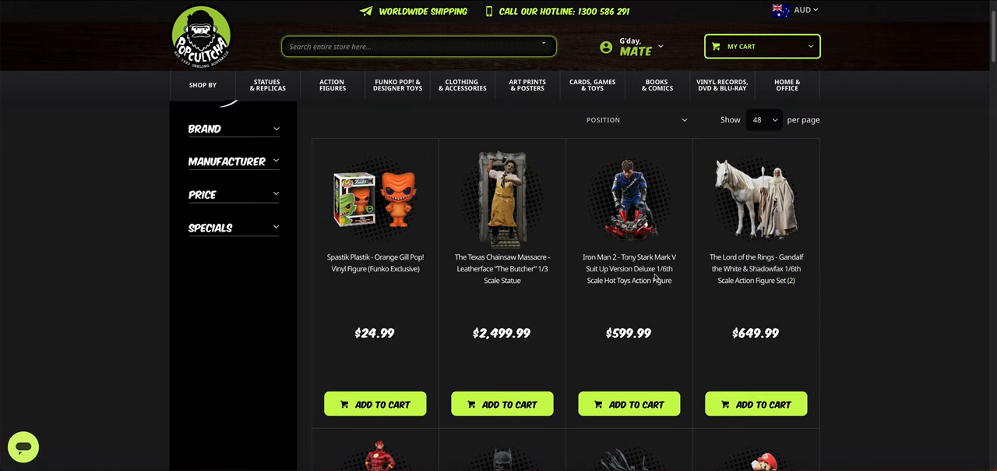
{"action": "mouse_move", "coordinate": [756, 268]}
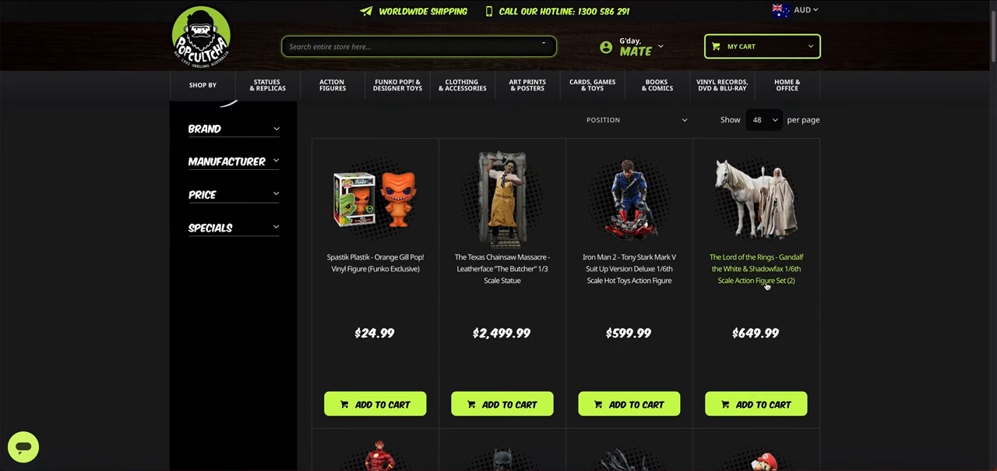
{"action": "mouse_move", "coordinate": [755, 238]}
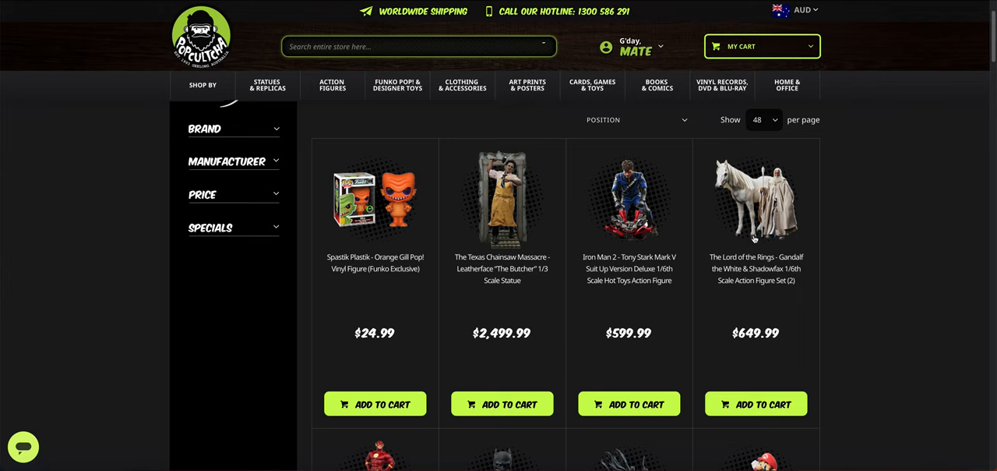
{"action": "mouse_move", "coordinate": [765, 292]}
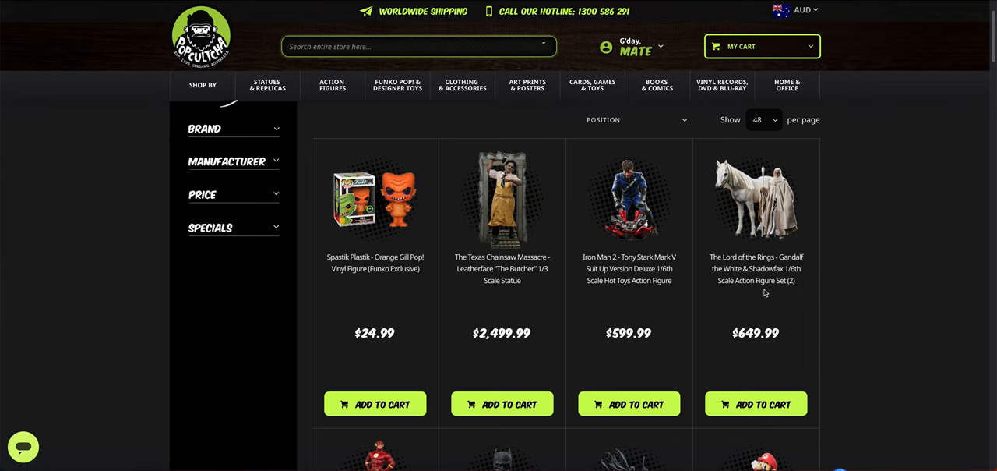
{"action": "scroll", "scroll_direction": "down", "scroll_amount": 3}
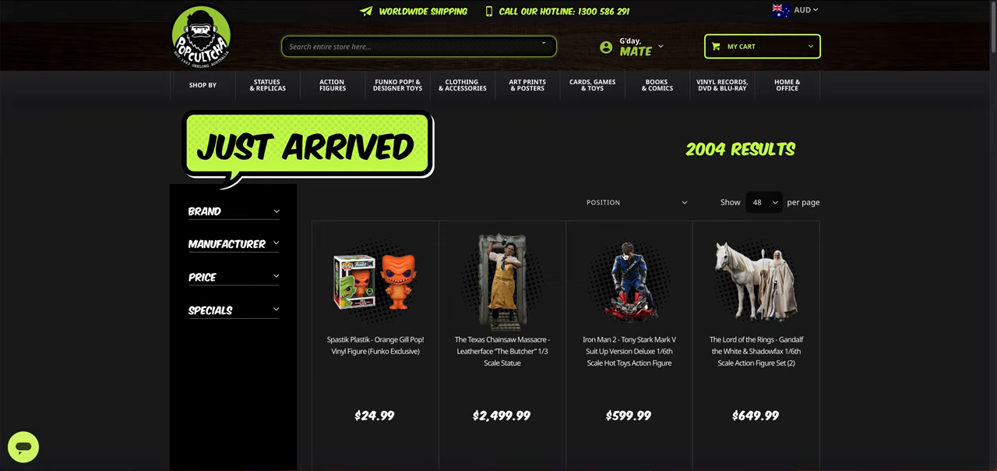
{"action": "scroll", "scroll_direction": "down", "scroll_amount": 3}
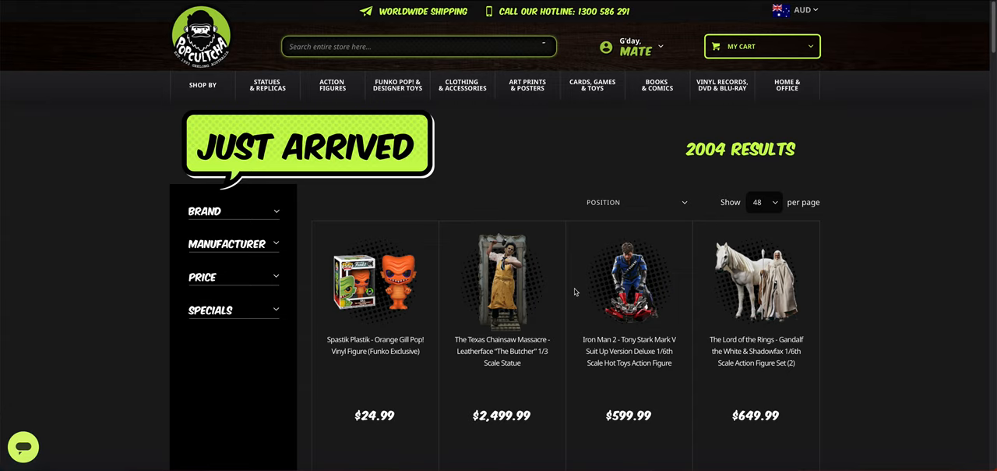
{"action": "scroll", "scroll_direction": "down", "scroll_amount": 3}
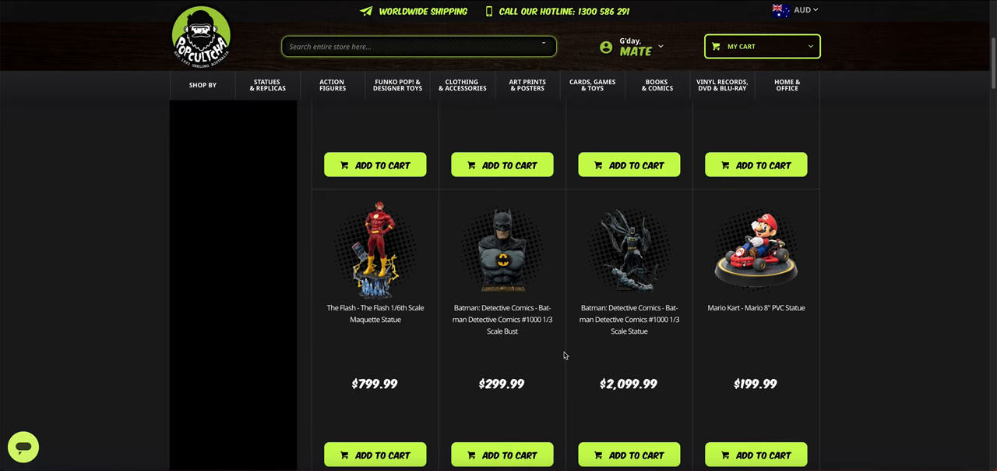
{"action": "scroll", "scroll_direction": "down", "scroll_amount": 3}
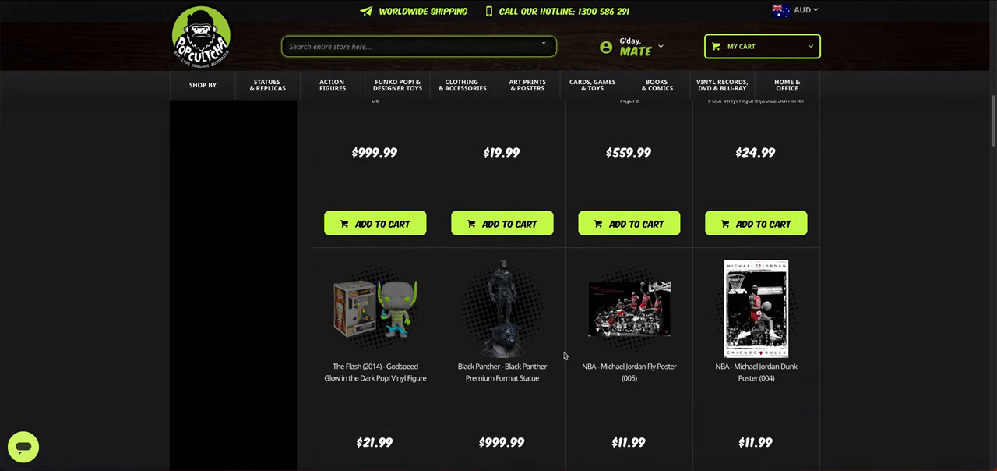
{"action": "scroll", "scroll_direction": "down", "scroll_amount": 3}
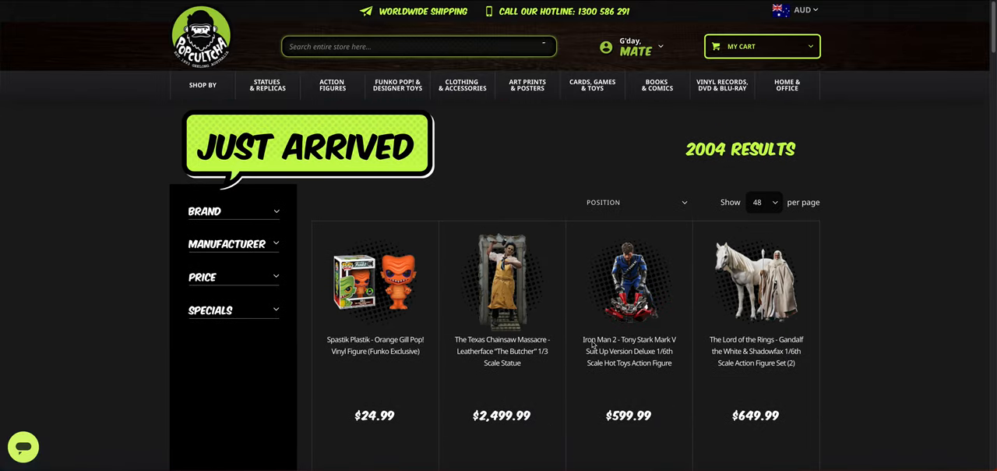
{"action": "mouse_move", "coordinate": [629, 345]}
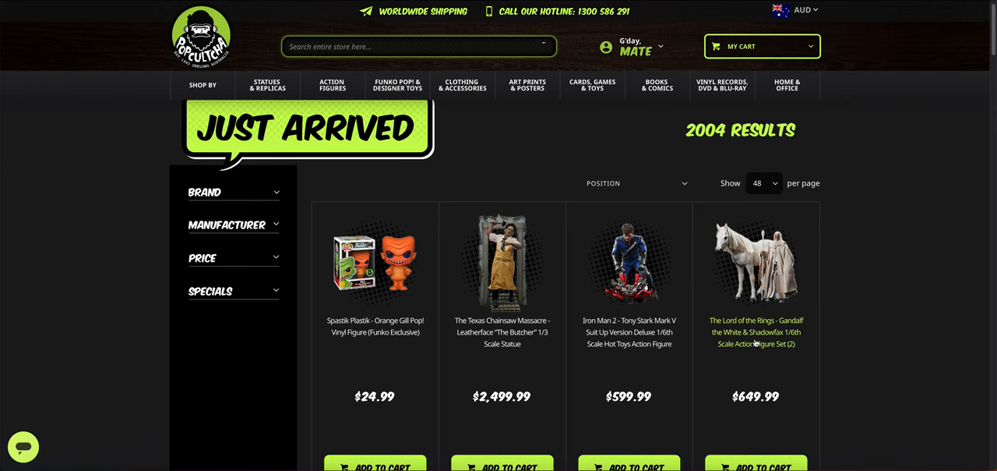
{"action": "mouse_move", "coordinate": [707, 341]}
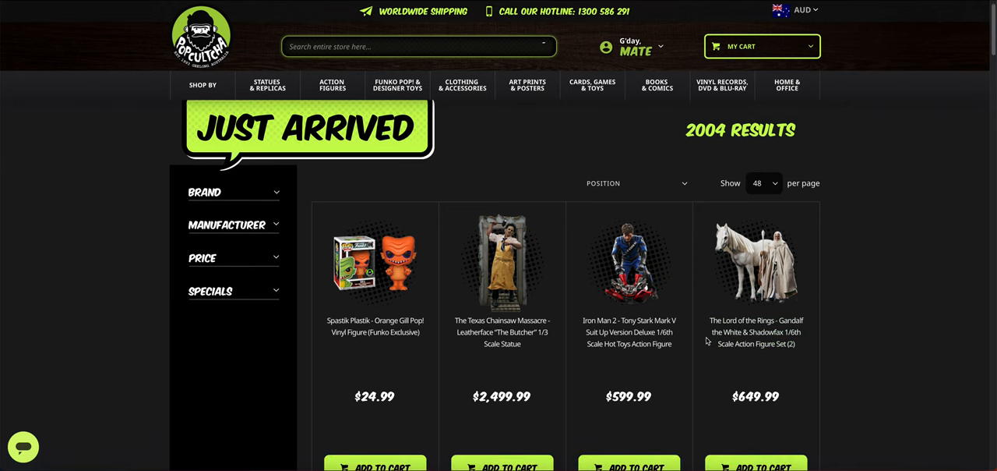
{"action": "mouse_move", "coordinate": [629, 331]}
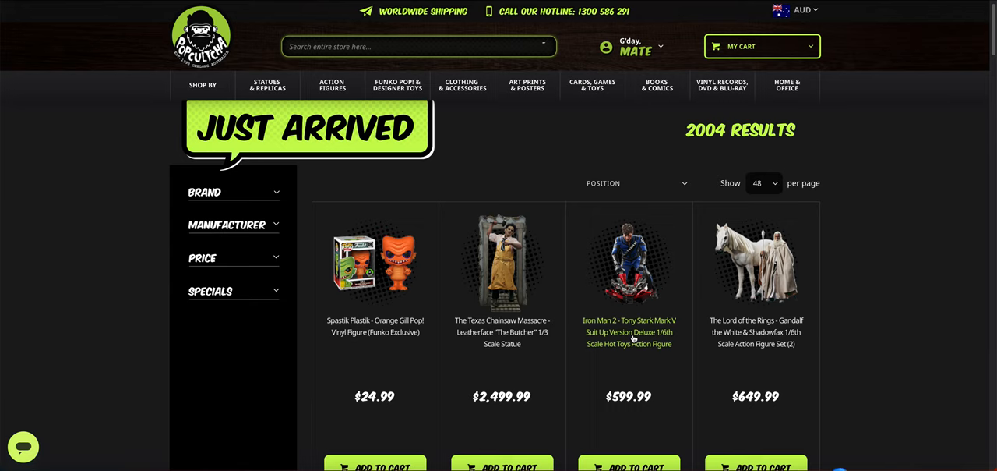
{"action": "scroll", "scroll_direction": "down", "scroll_amount": 3}
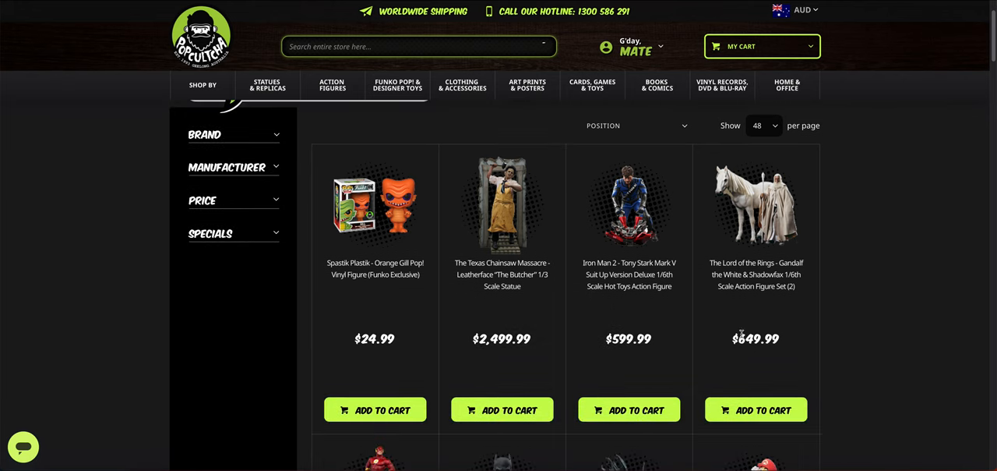
{"action": "mouse_move", "coordinate": [741, 318]}
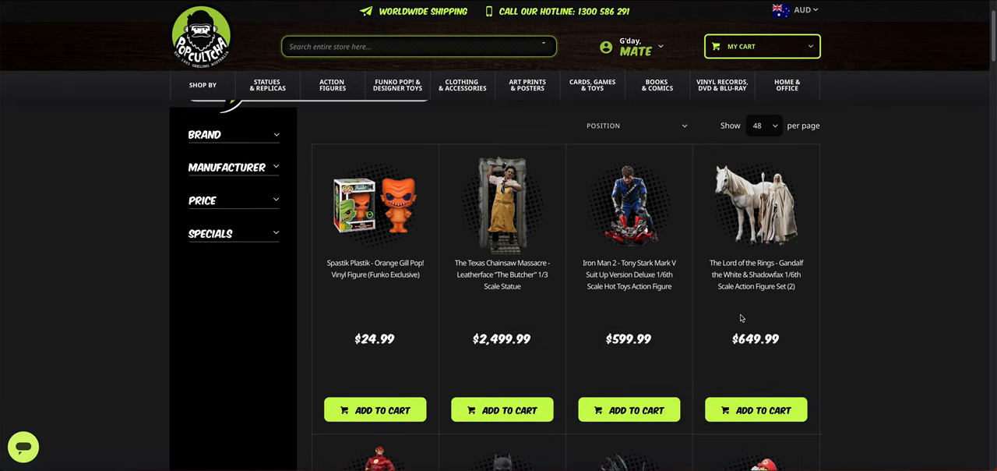
{"action": "mouse_move", "coordinate": [753, 318]}
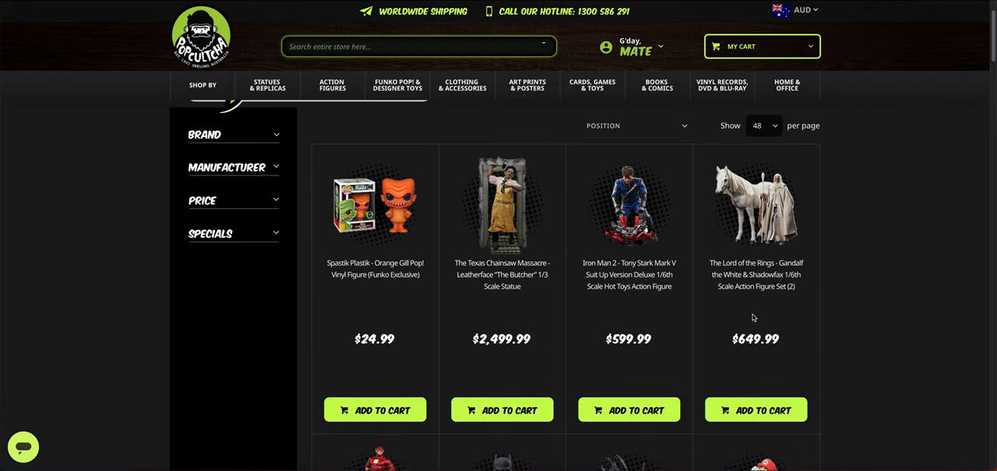
{"action": "mouse_move", "coordinate": [770, 329]}
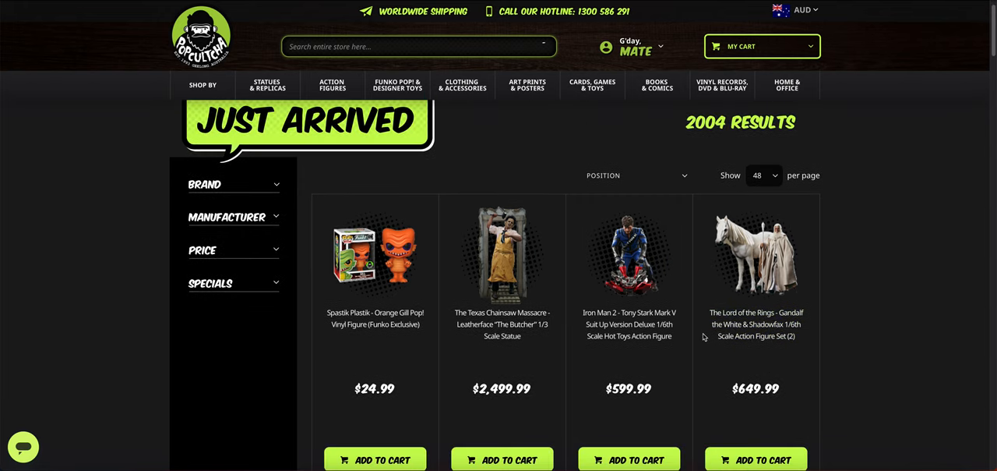
{"action": "mouse_move", "coordinate": [690, 338]}
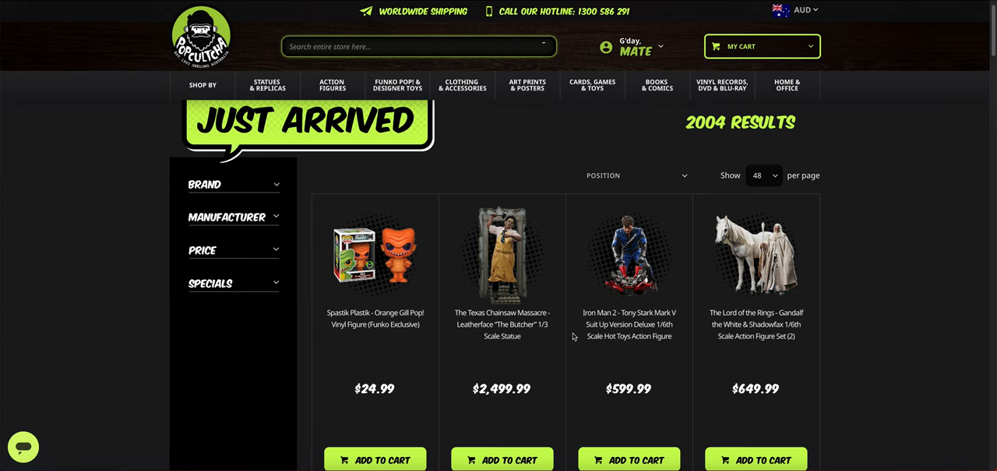
- Scroll through the Just Arrived table and return to the Venom Carnage Pop! and Mandalorian figures at top
{"action": "scroll", "scroll_direction": "down", "scroll_amount": 3}
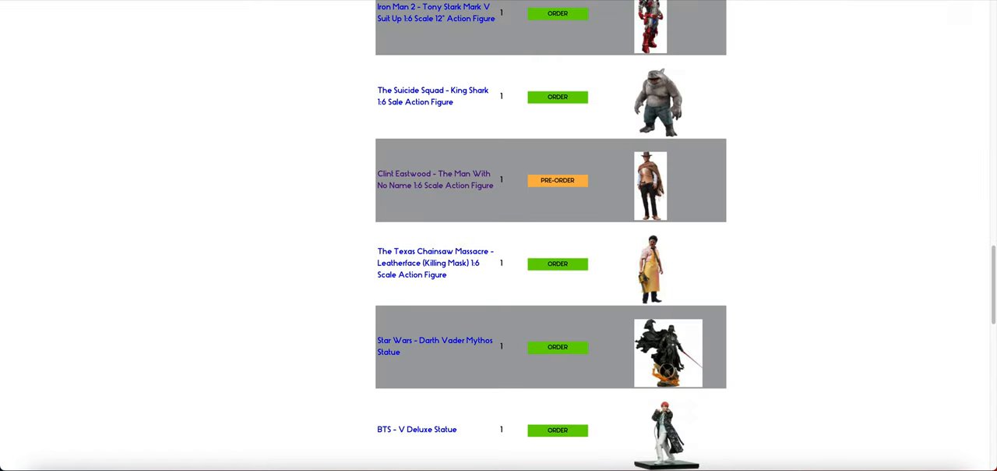
{"action": "mouse_move", "coordinate": [464, 270]}
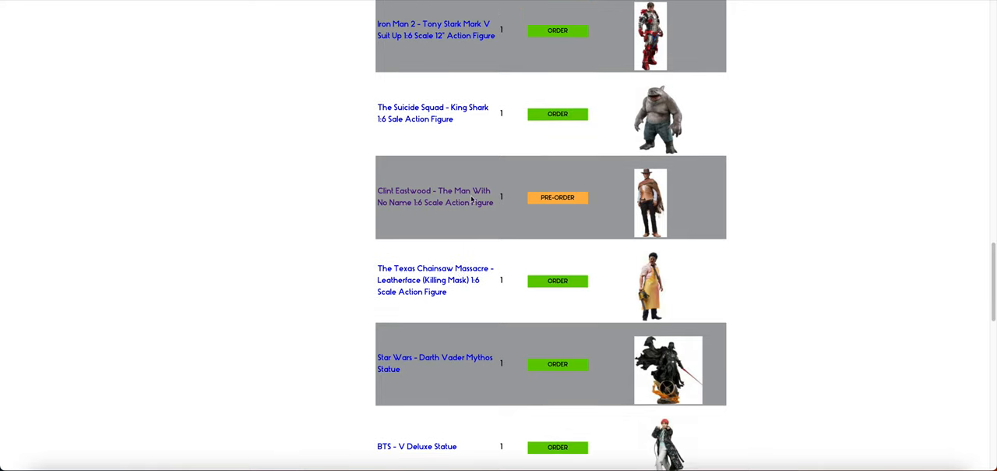
{"action": "scroll", "scroll_direction": "down", "scroll_amount": 3}
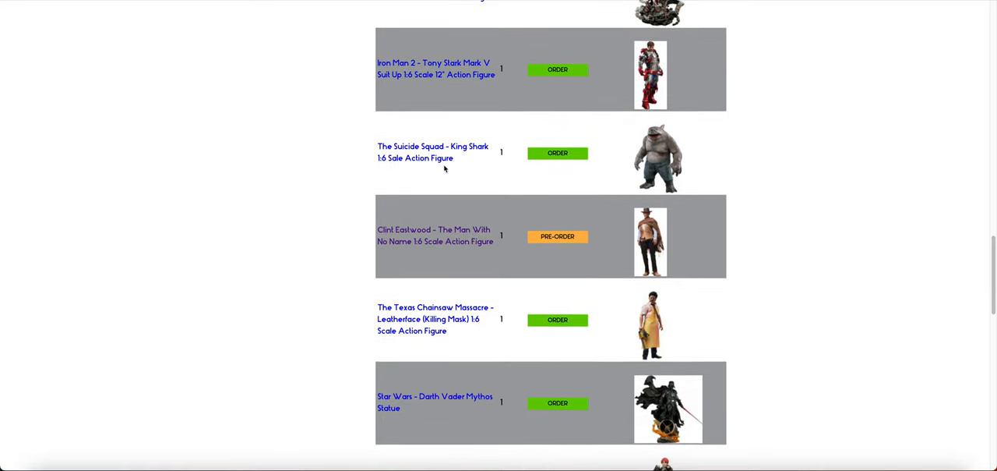
{"action": "scroll", "scroll_direction": "down", "scroll_amount": 3}
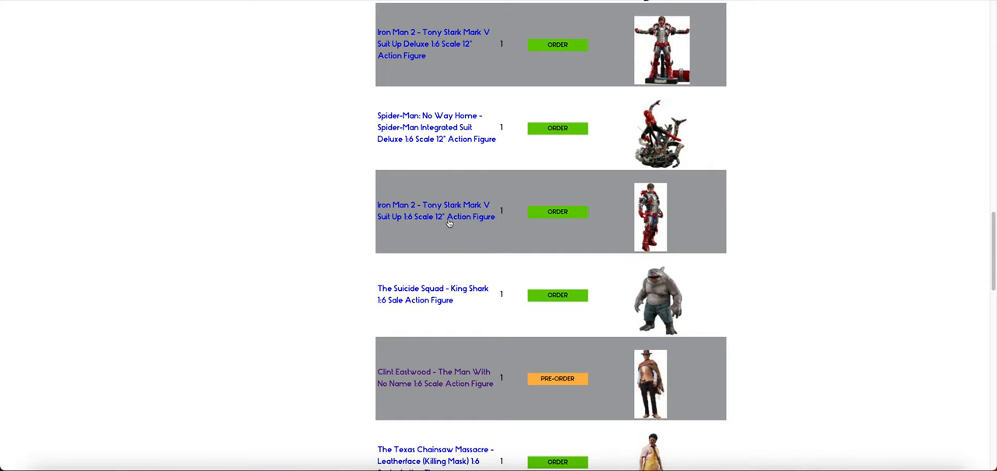
{"action": "scroll", "scroll_direction": "up", "scroll_amount": 3}
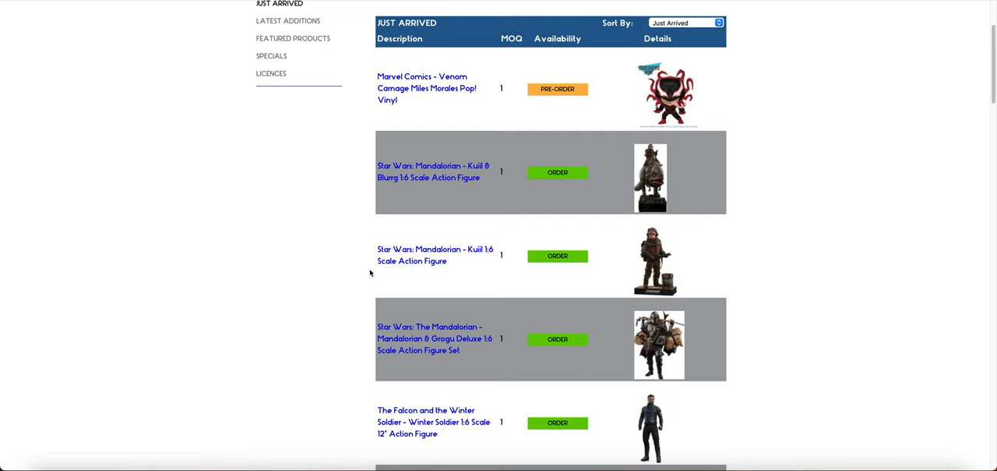
{"action": "mouse_move", "coordinate": [353, 271]}
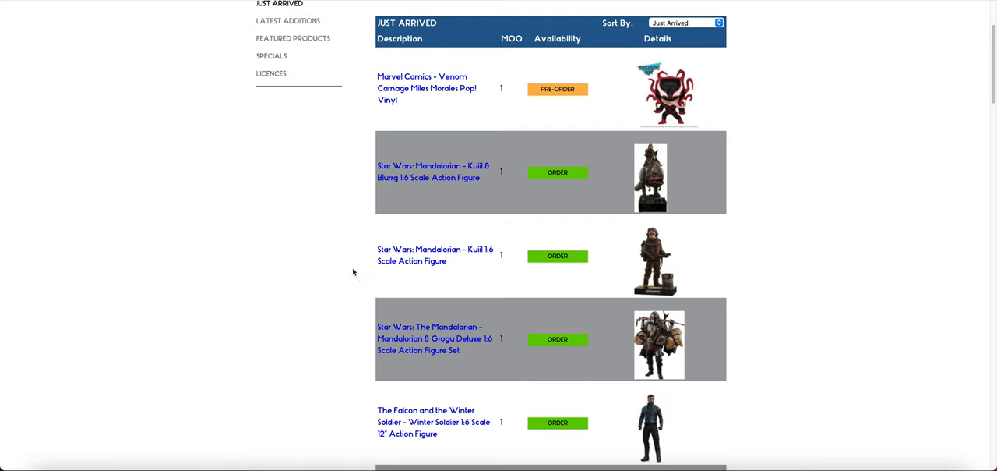
{"action": "mouse_move", "coordinate": [350, 301]}
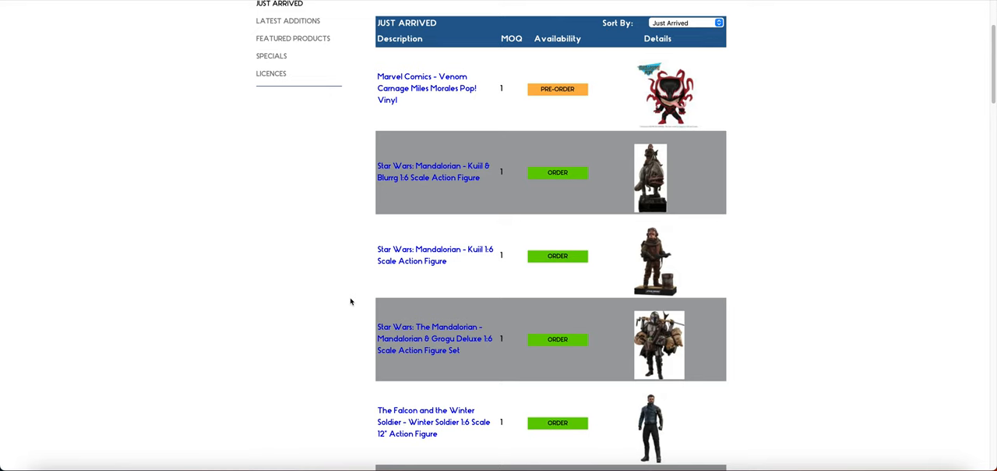
{"action": "scroll", "scroll_direction": "down", "scroll_amount": 3}
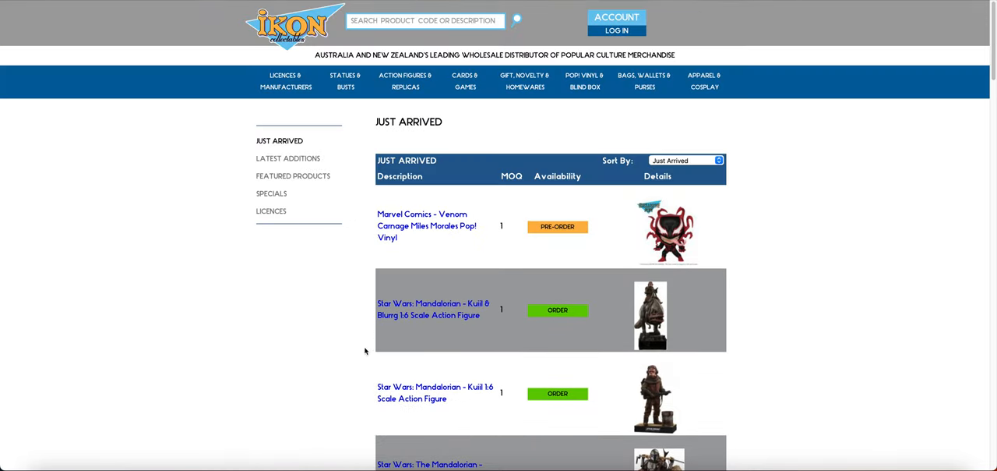
{"action": "scroll", "scroll_direction": "down", "scroll_amount": 3}
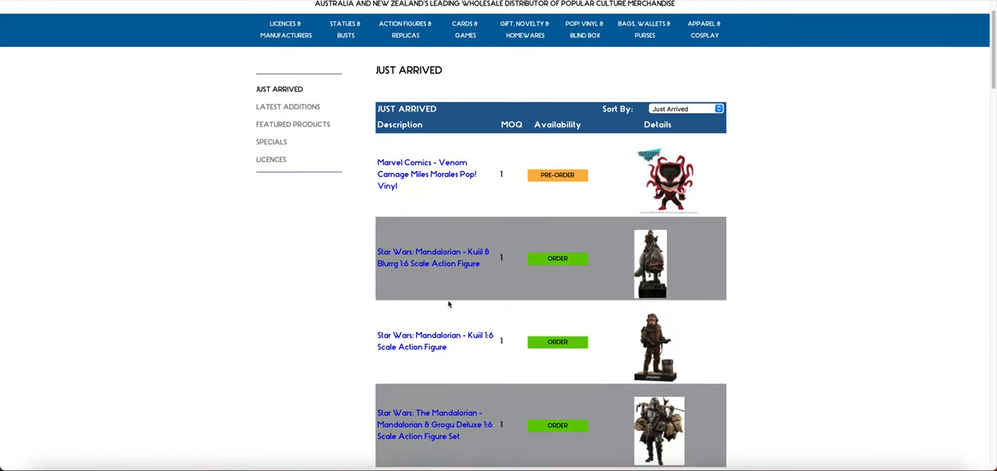